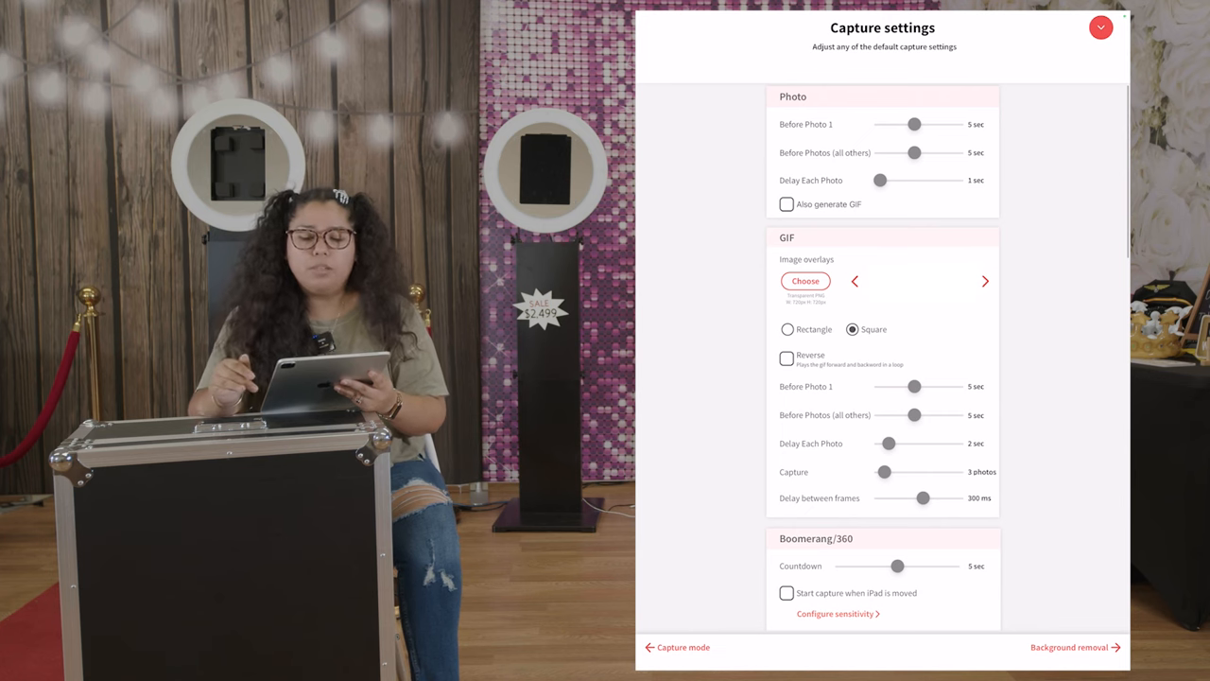
# Try a higher GIF photo count, then set it back to 3 photos.
pyautogui.scroll(-3)
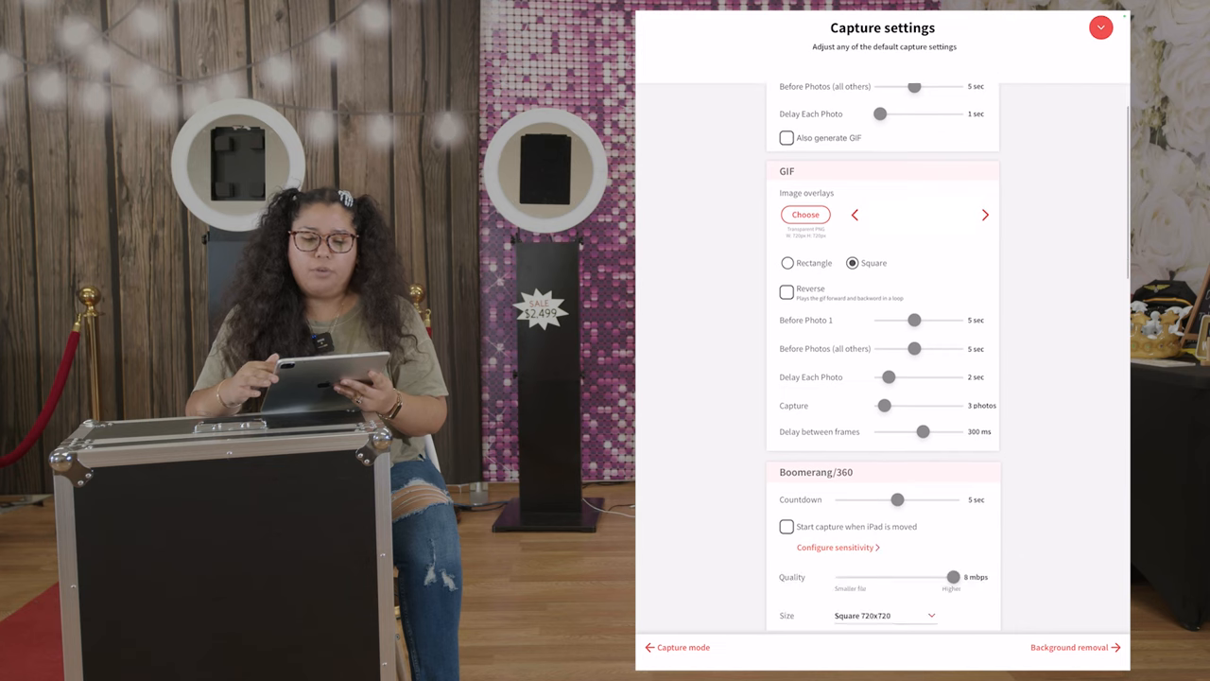
pyautogui.scroll(-3)
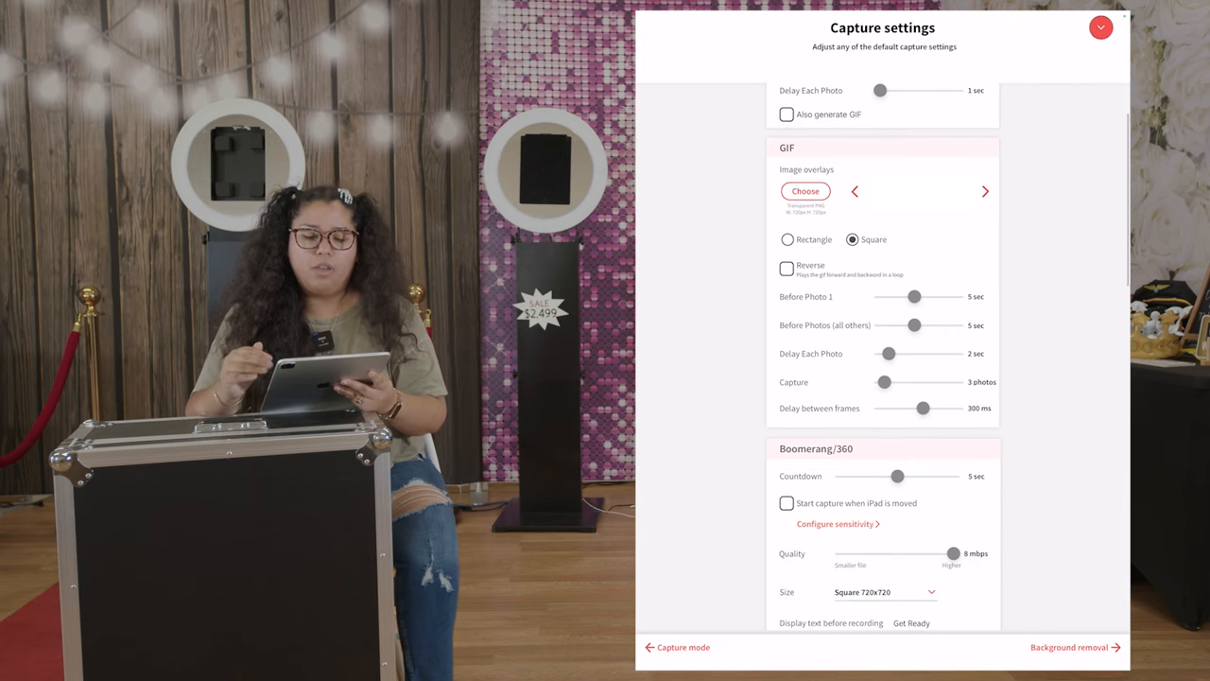
pyautogui.moveTo(884, 382); pyautogui.dragTo(908, 382)
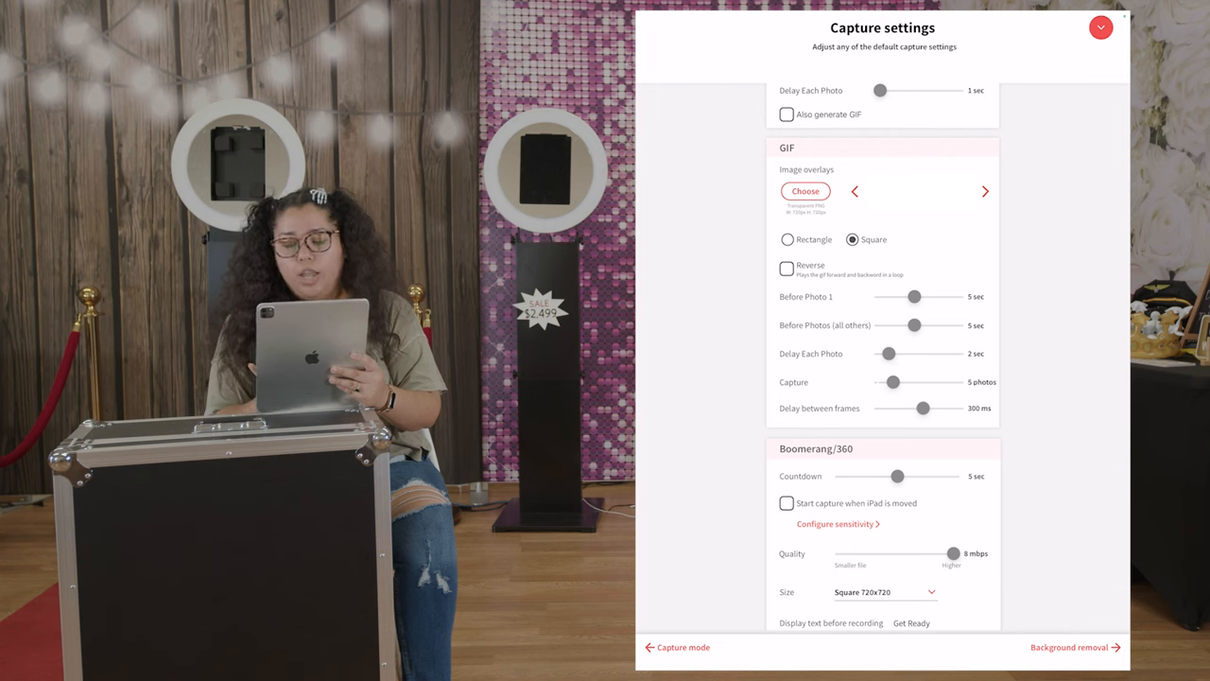
pyautogui.moveTo(892, 382); pyautogui.dragTo(884, 382)
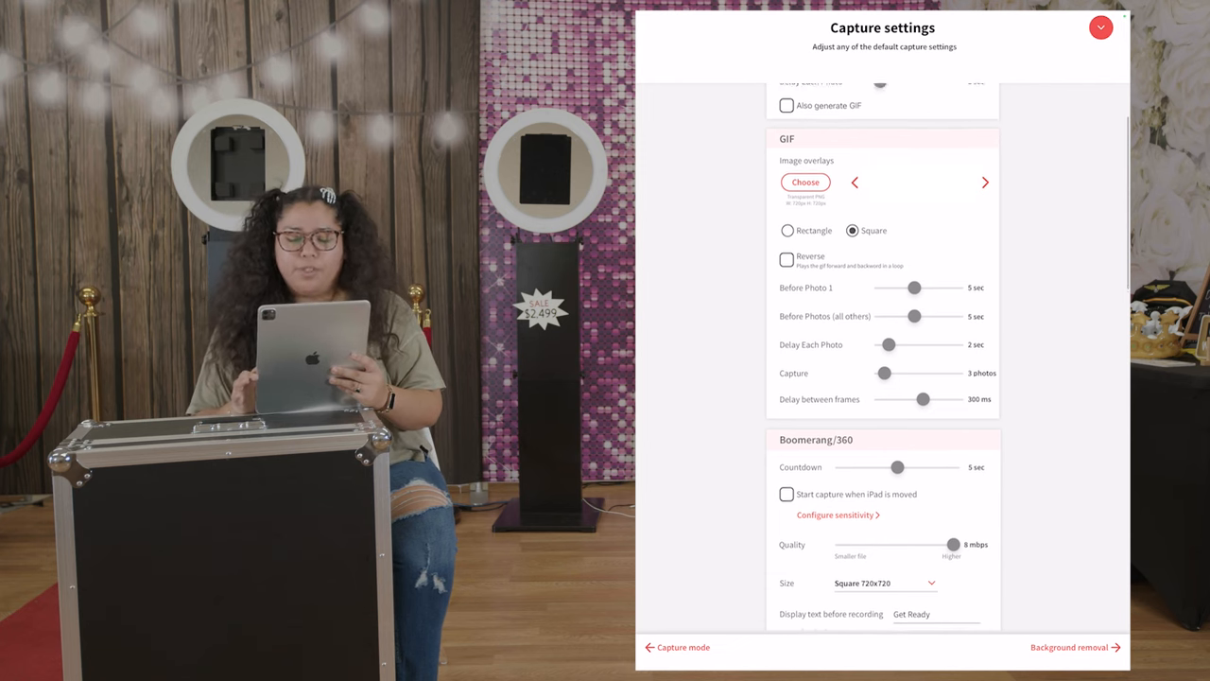
# Bring up the available Boomerang video size options.
pyautogui.scroll(-3)
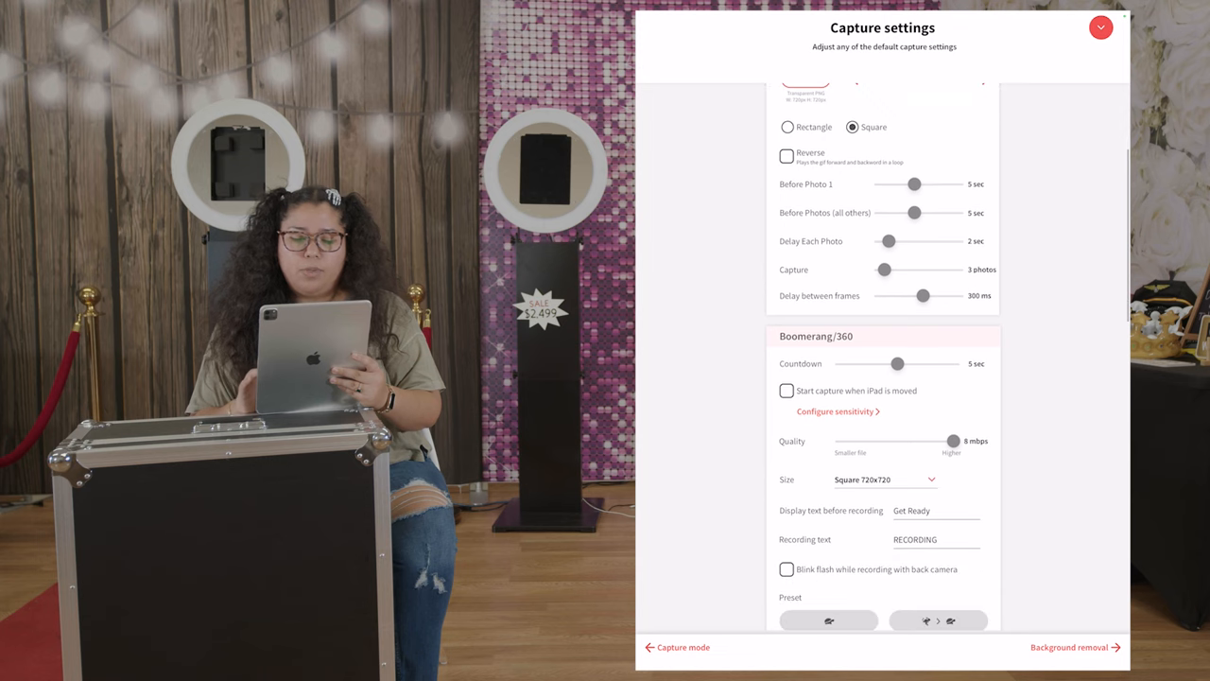
pyautogui.scroll(-3)
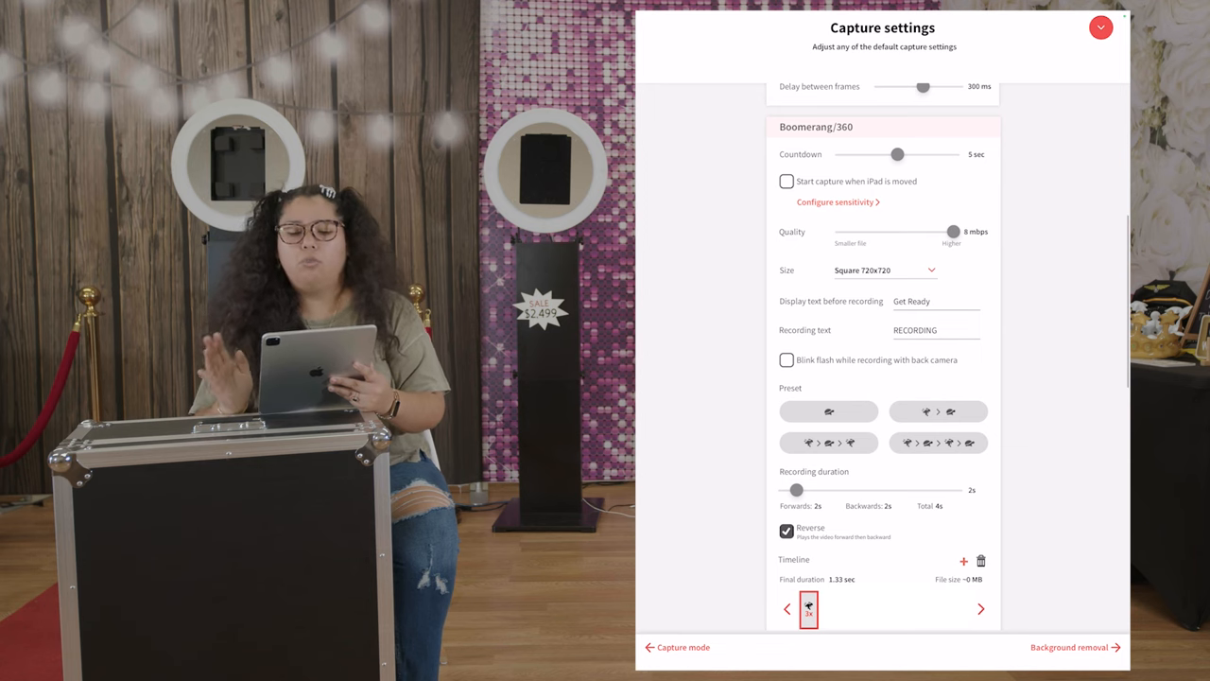
pyautogui.scroll(-3)
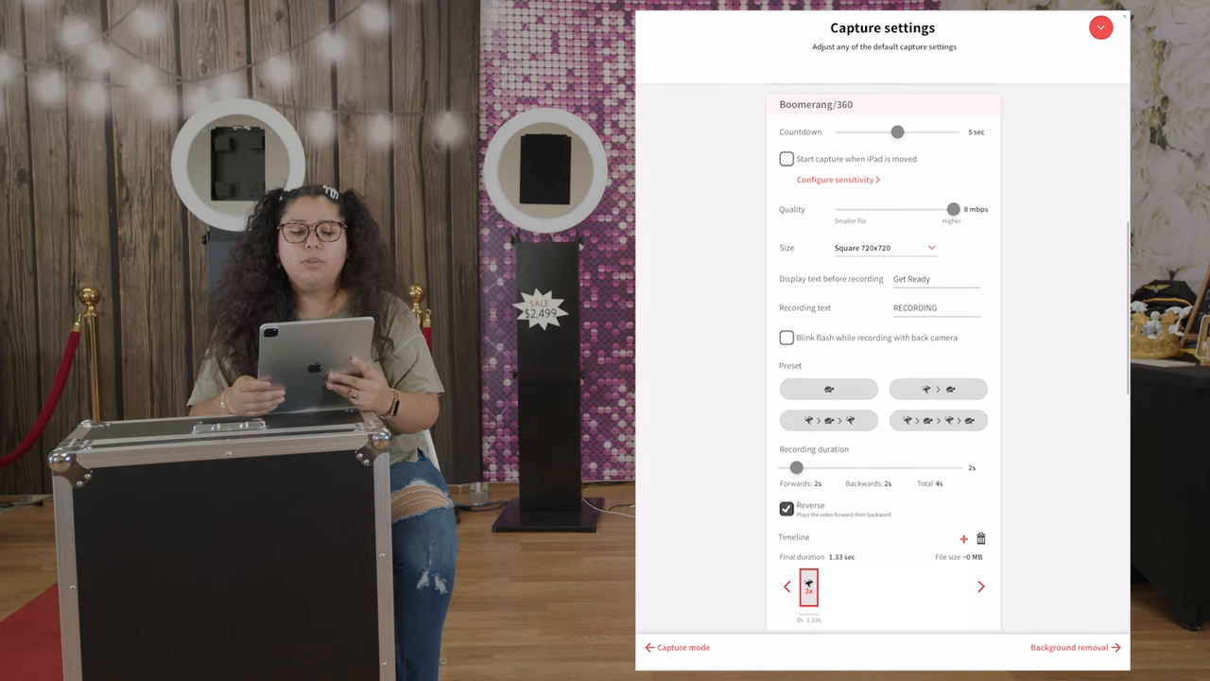
pyautogui.click(885, 247)
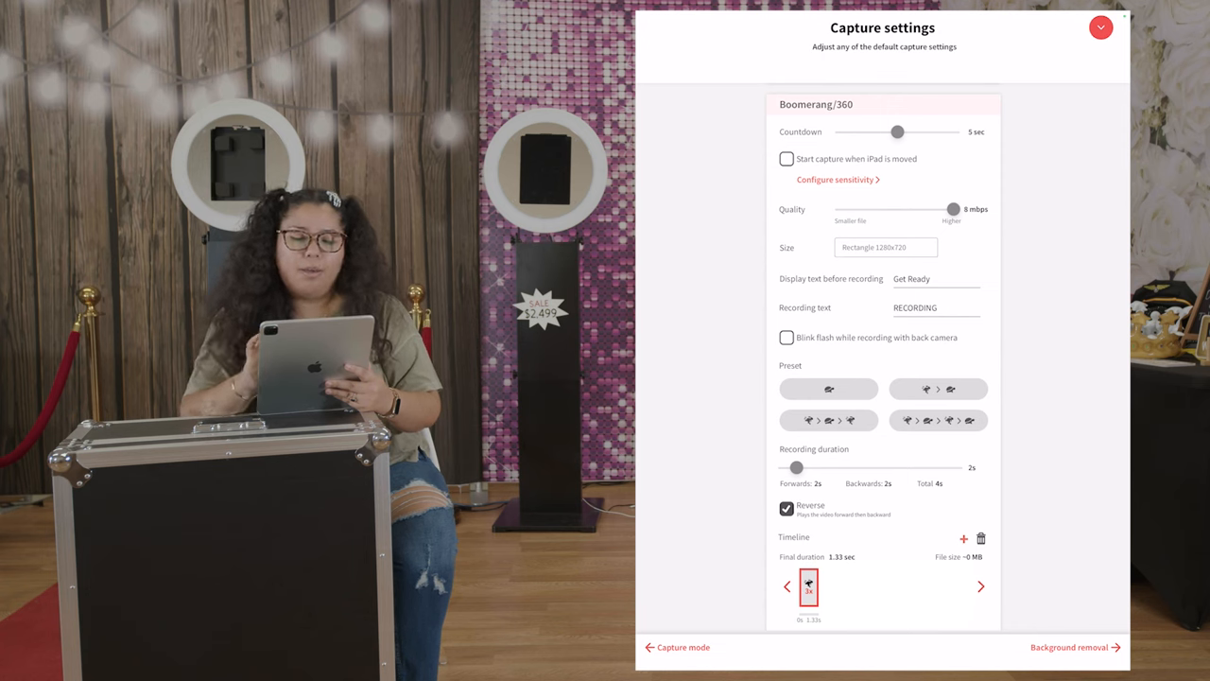
pyautogui.click(885, 247)
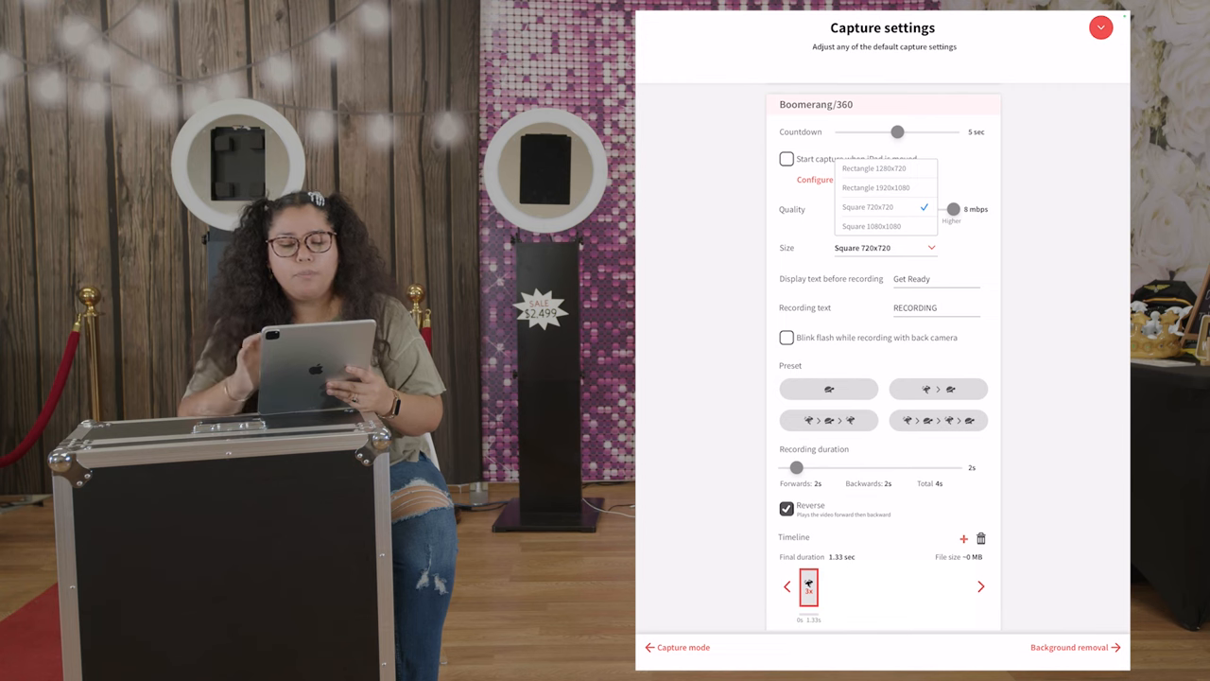
# Play the Boomerang test video preview, then close it.
pyautogui.scroll(-3)
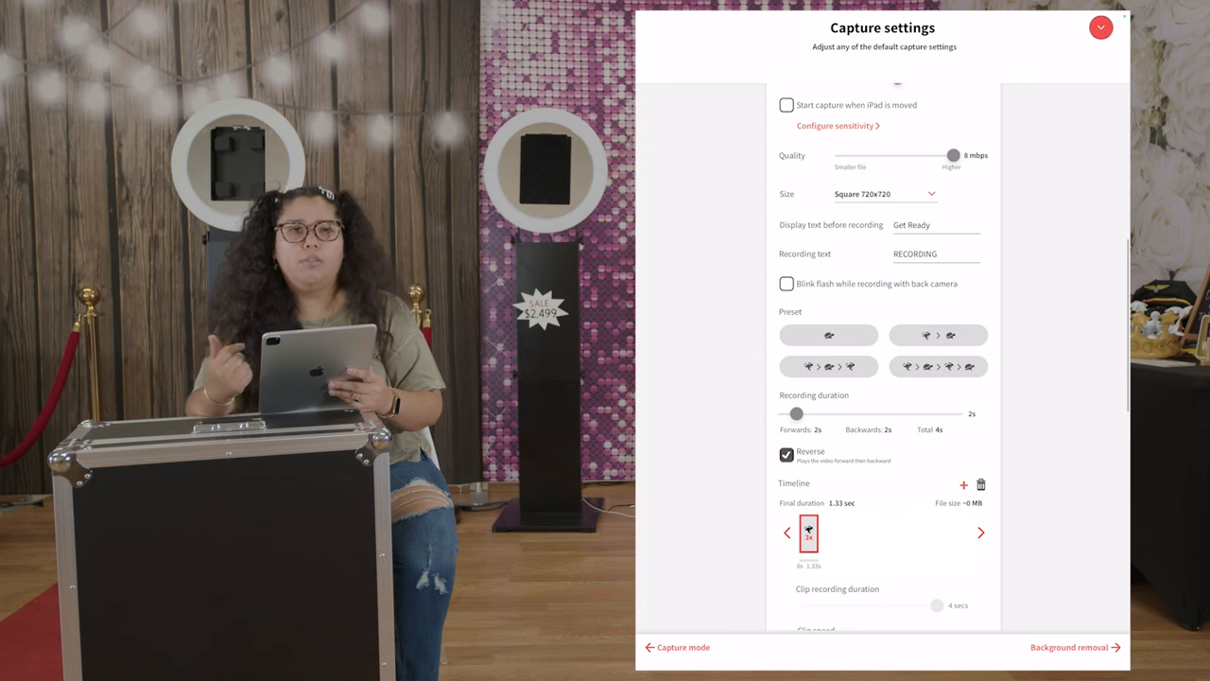
pyautogui.scroll(-3)
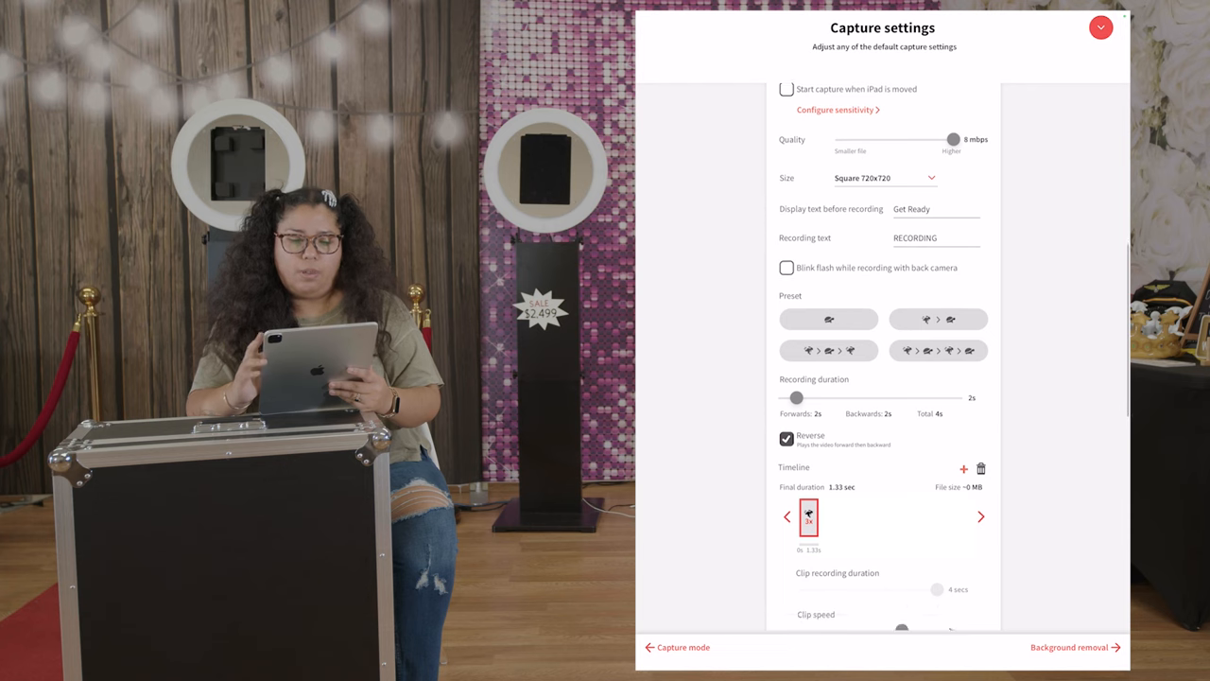
pyautogui.scroll(-3)
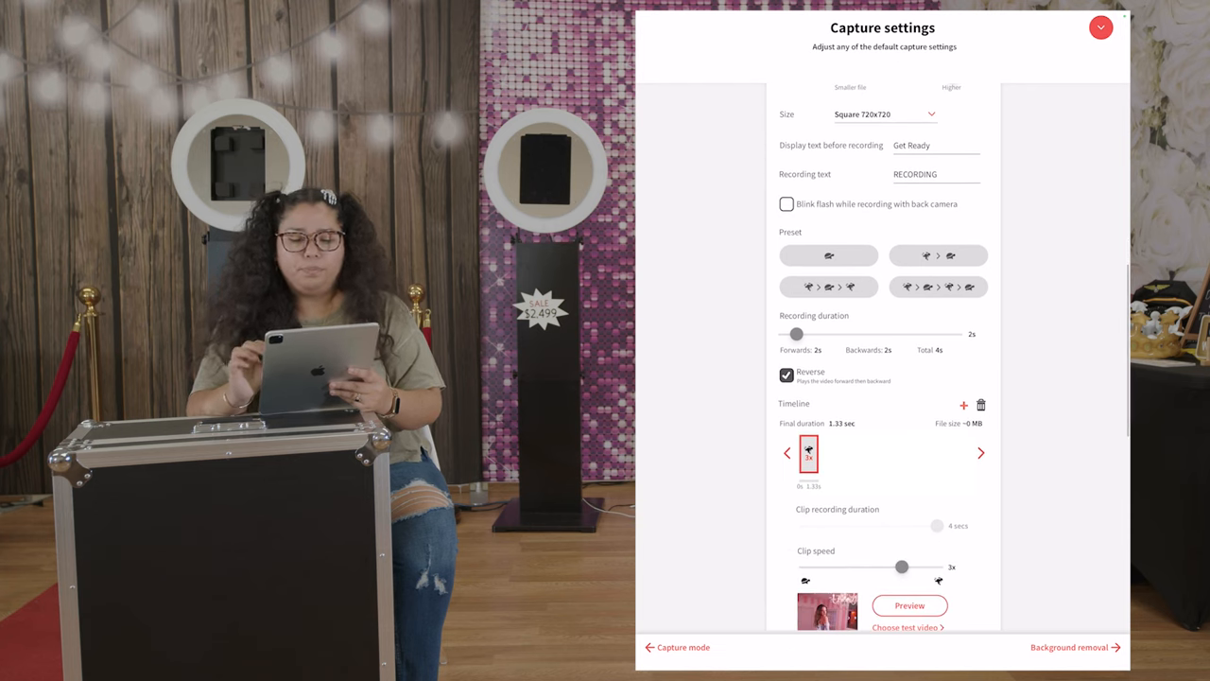
pyautogui.scroll(-3)
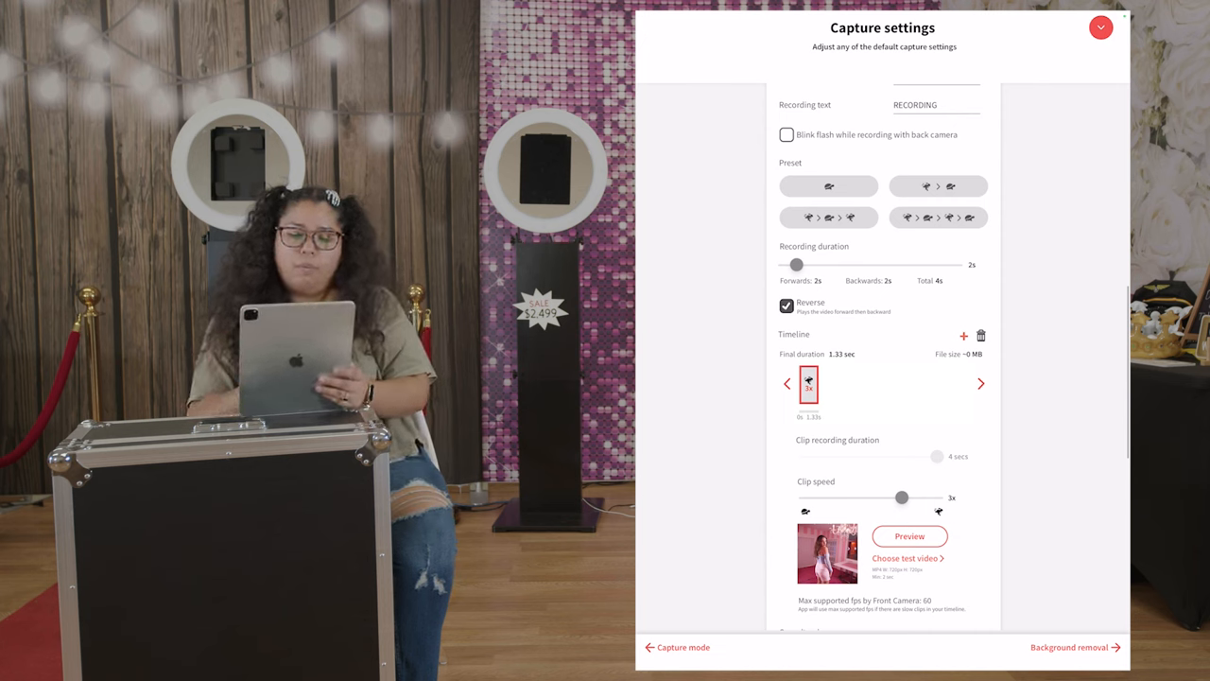
pyautogui.scroll(-3)
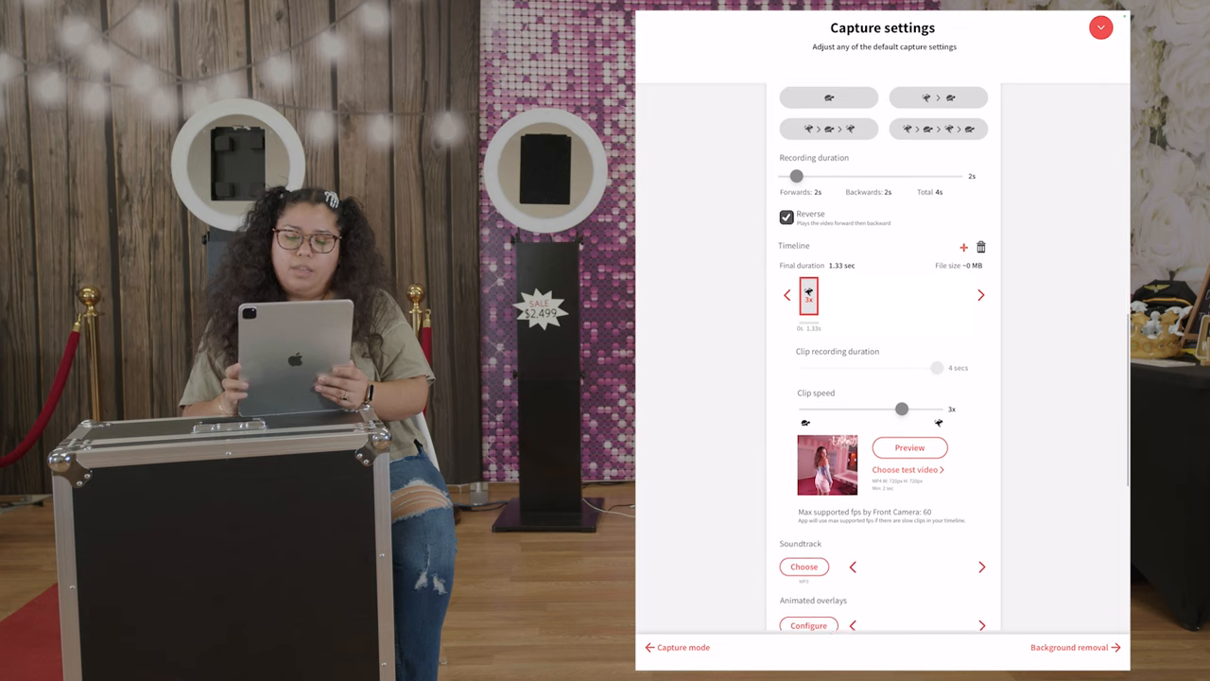
pyautogui.scroll(-3)
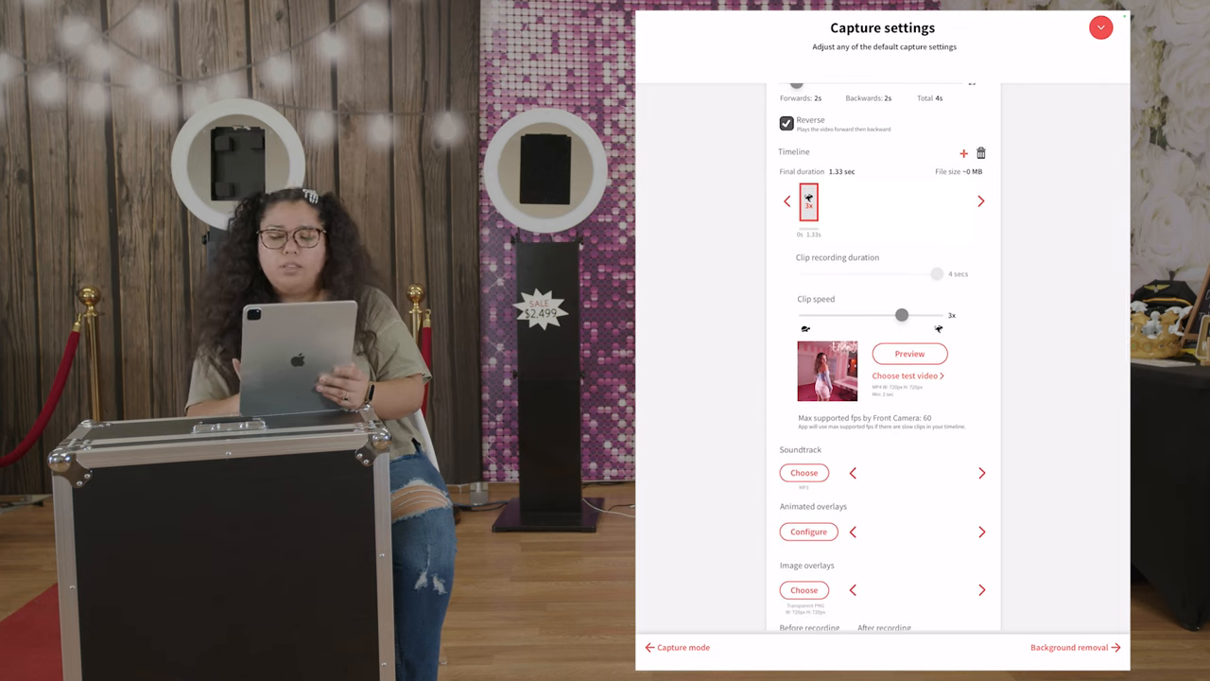
pyautogui.click(909, 353)
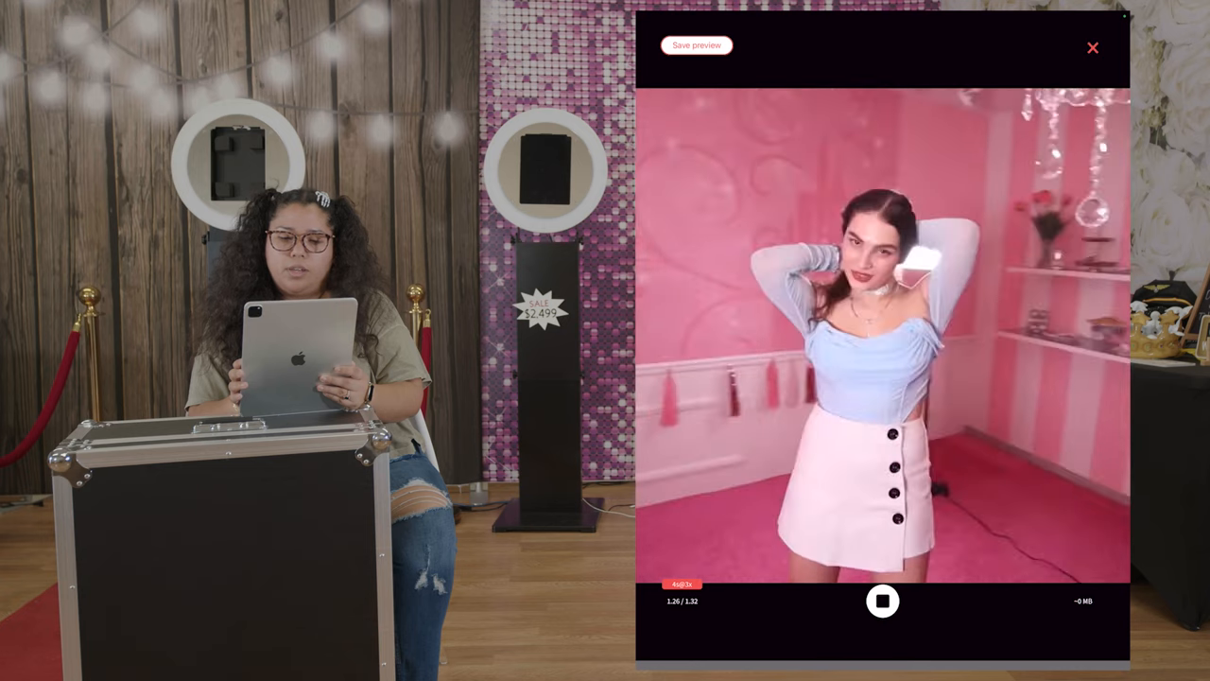
pyautogui.click(1093, 48)
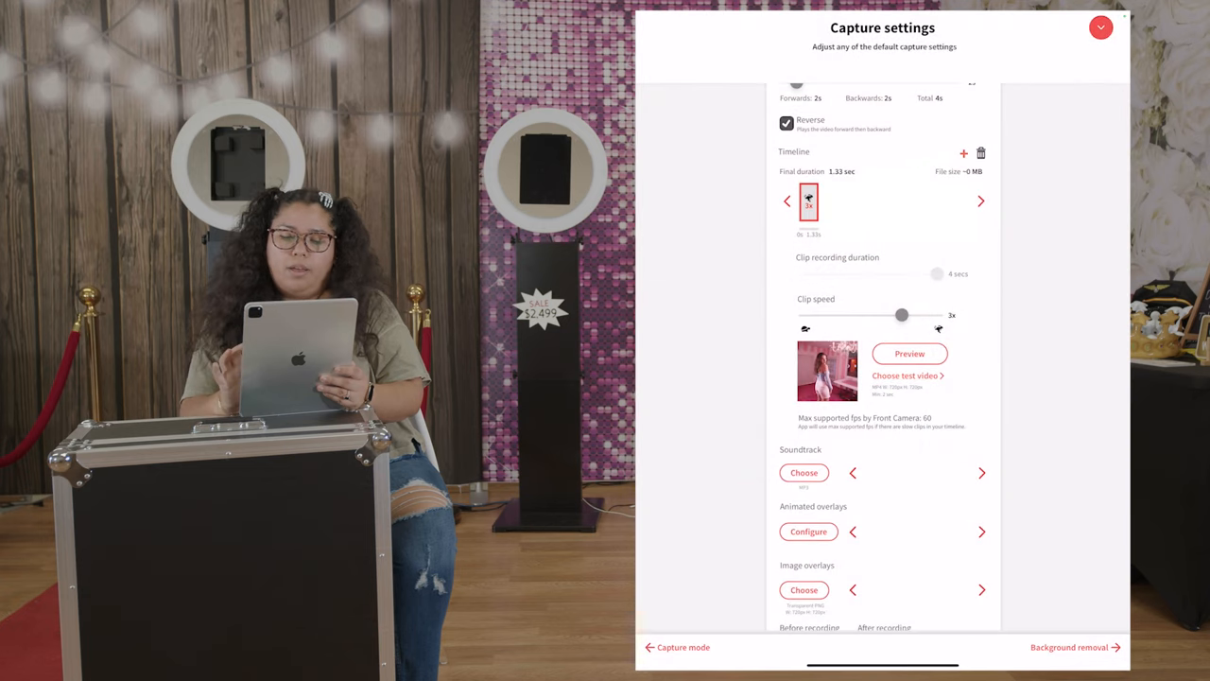
# Set Video length to 5 sec and Quality to 8 mbps, keeping Square 720x720 size.
pyautogui.scroll(-3)
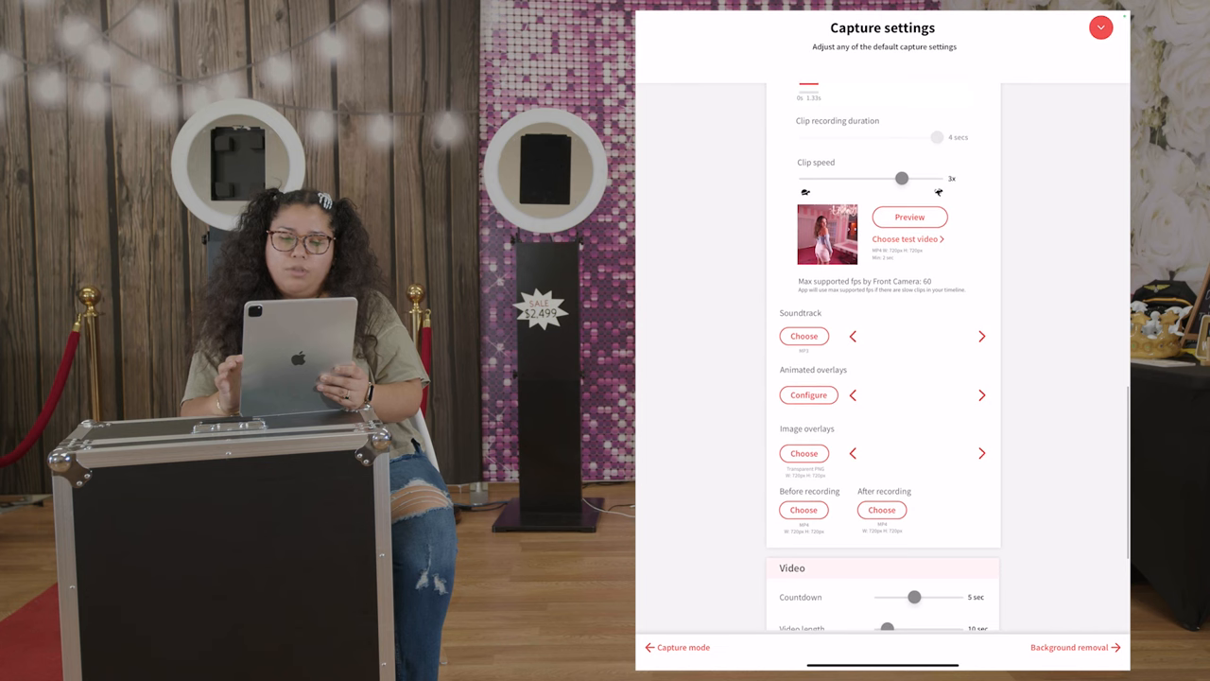
pyautogui.scroll(-3)
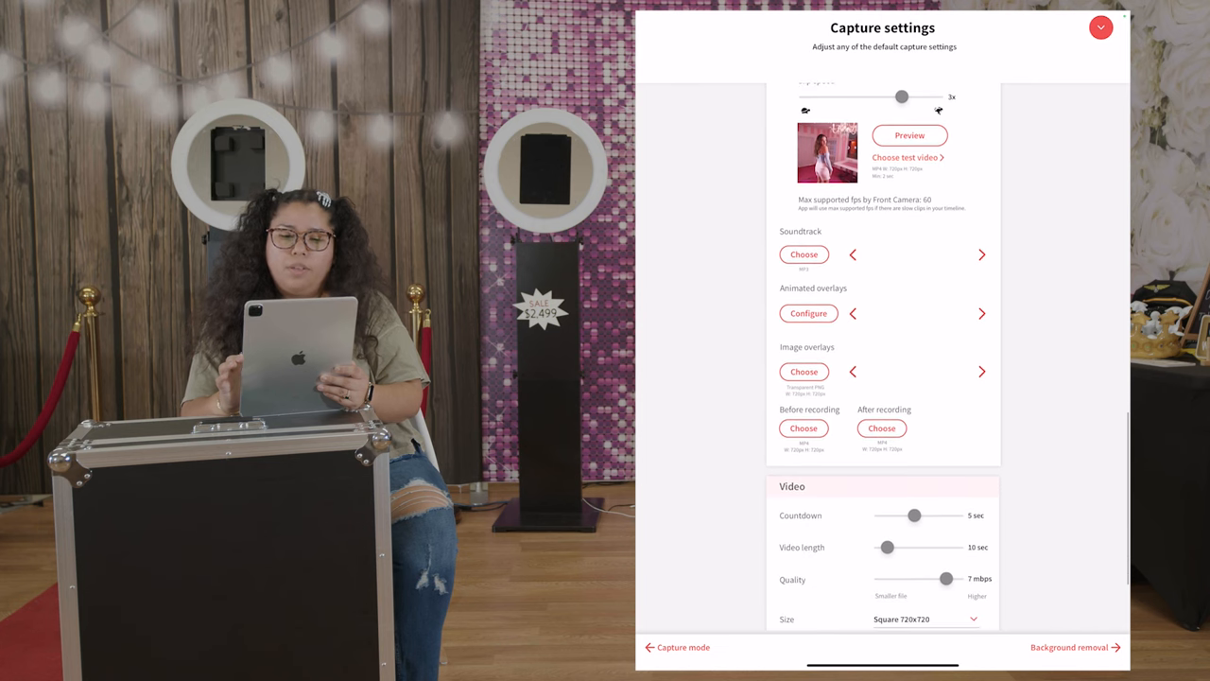
pyautogui.scroll(-3)
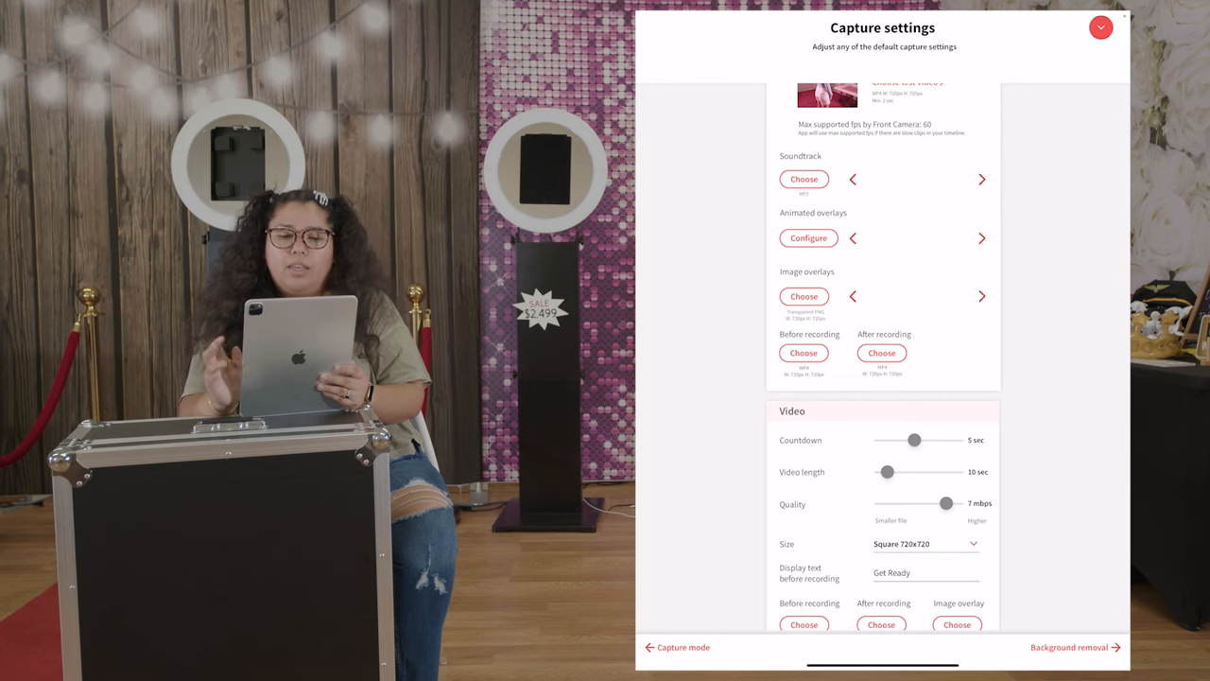
pyautogui.scroll(-3)
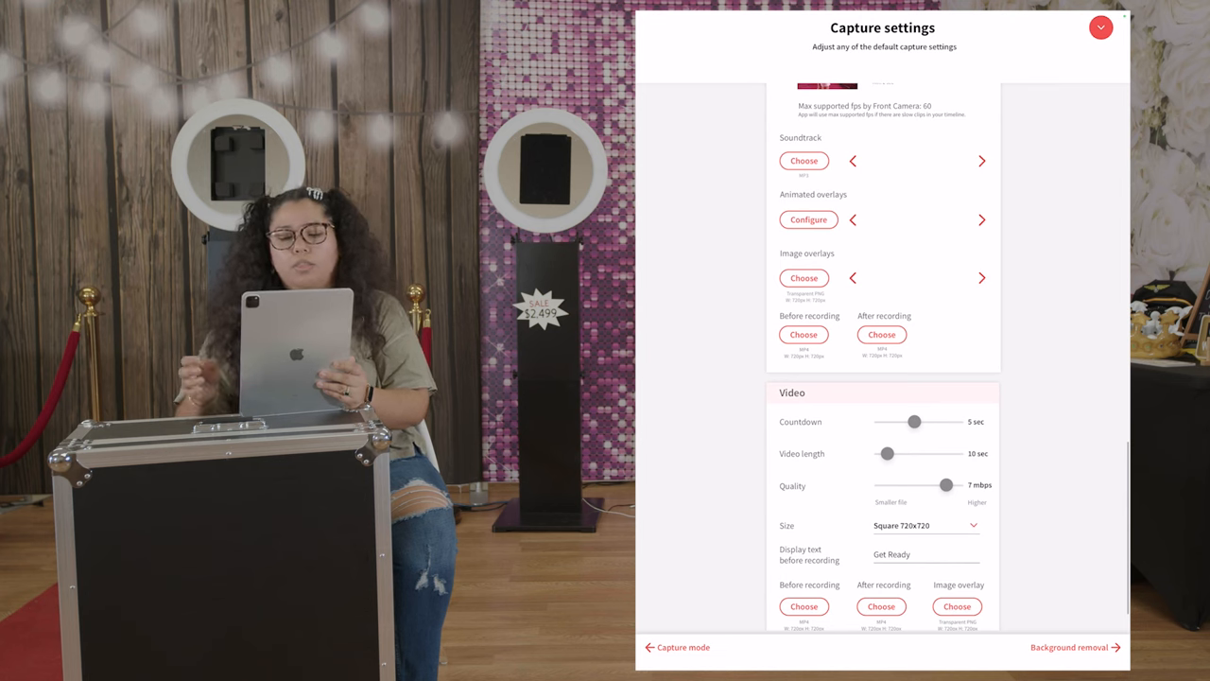
pyautogui.scroll(-3)
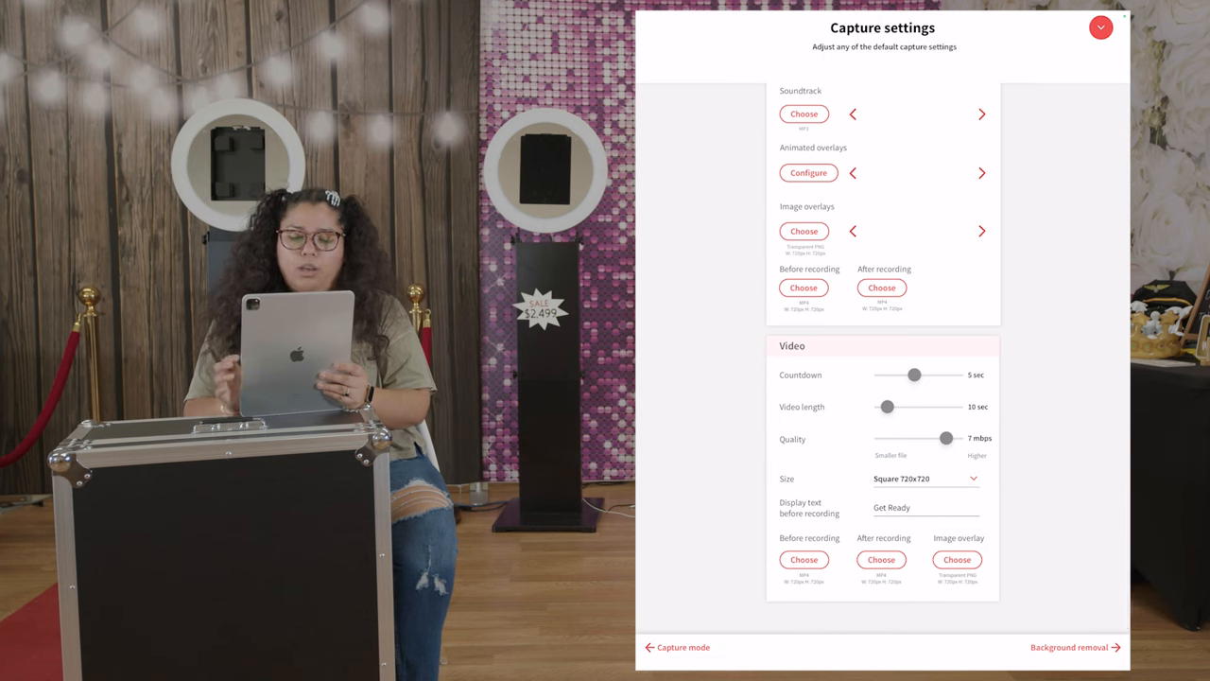
pyautogui.moveTo(917, 405); pyautogui.dragTo(879, 406)
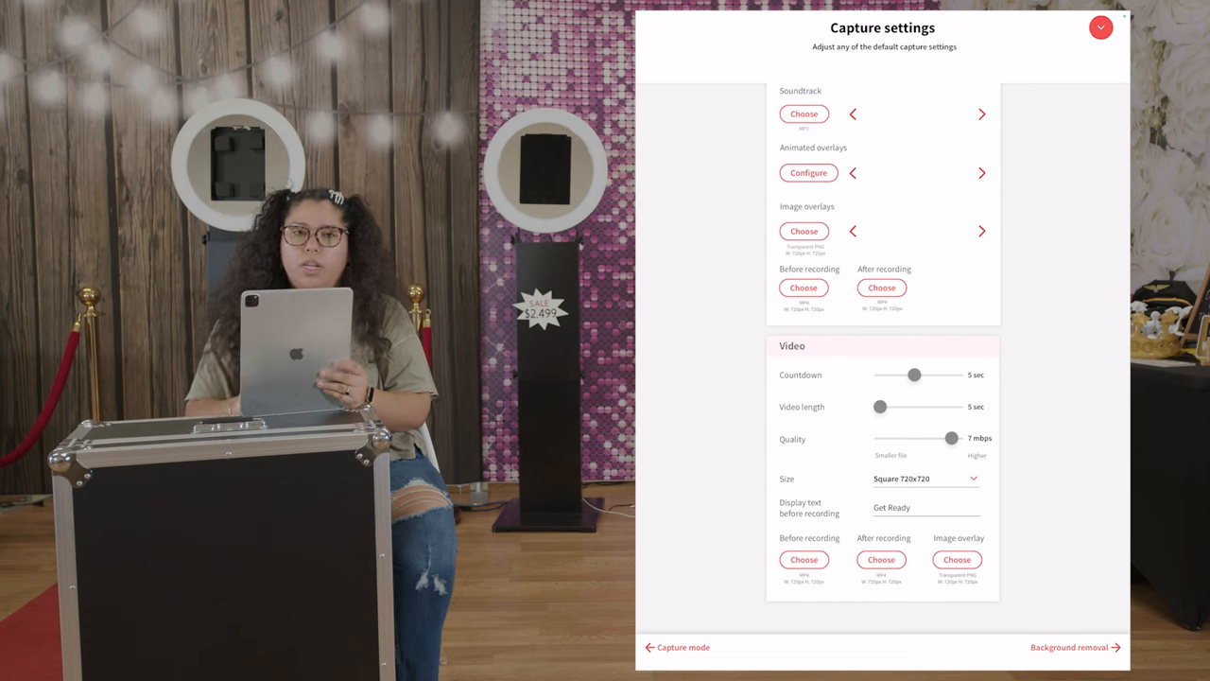
pyautogui.moveTo(951, 438); pyautogui.dragTo(957, 438)
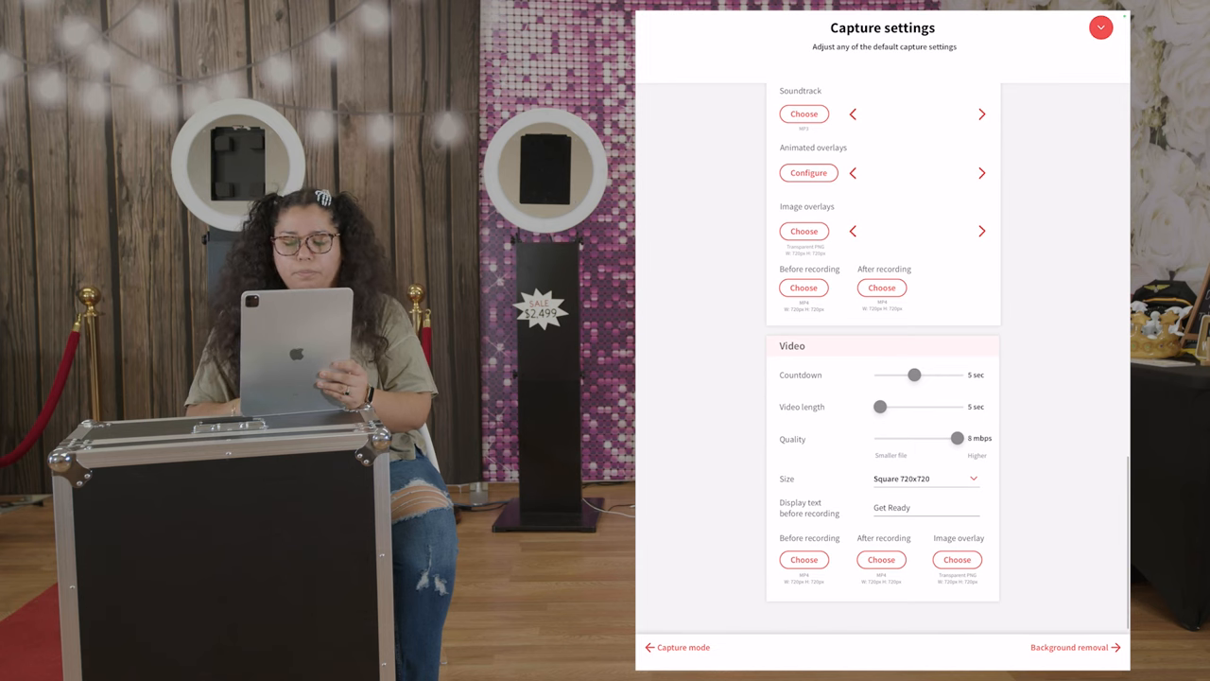
pyautogui.click(924, 477)
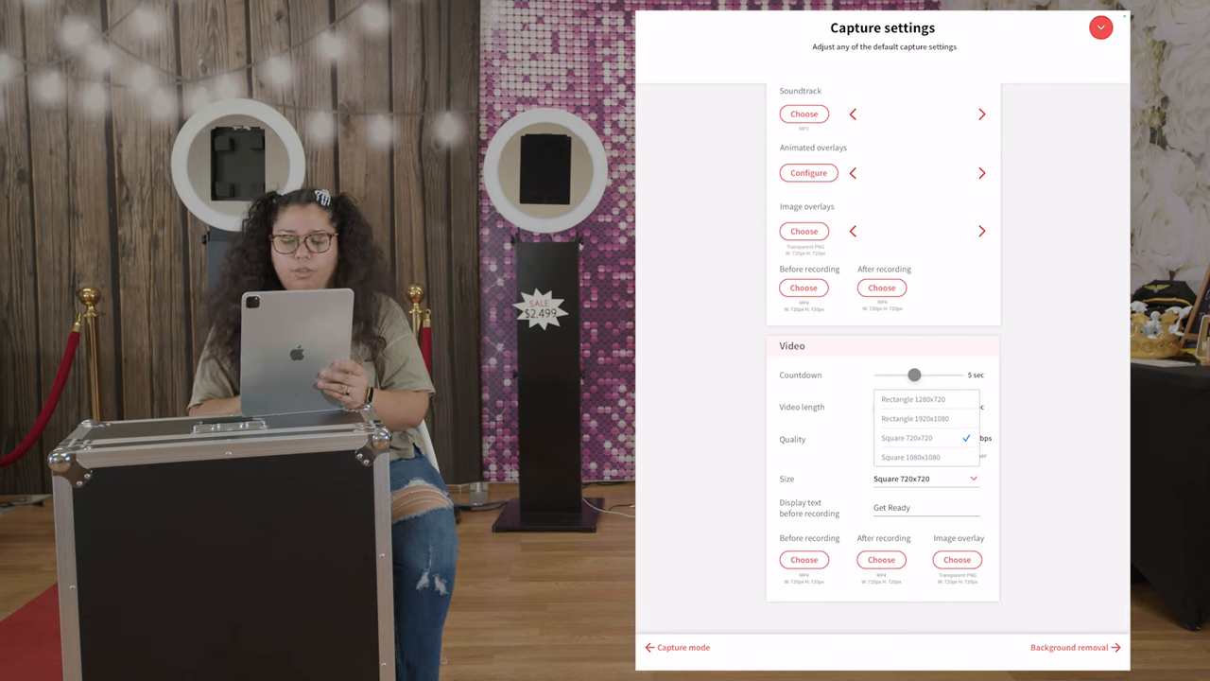
pyautogui.click(907, 437)
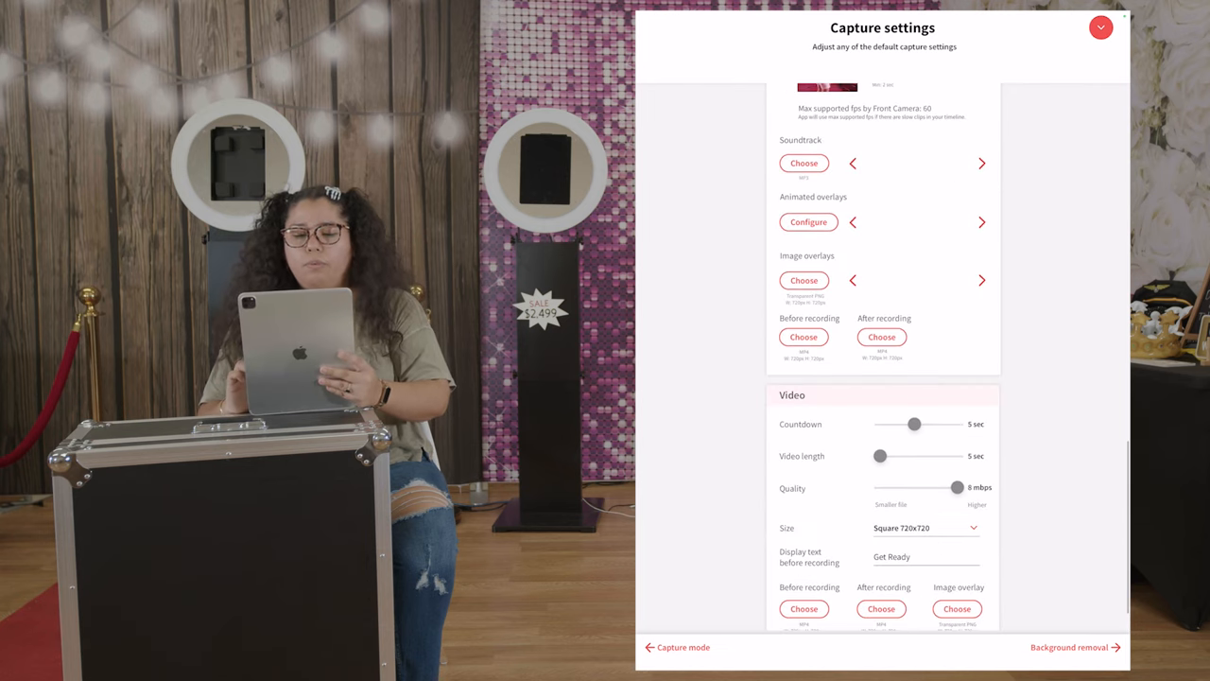
pyautogui.scroll(-3)
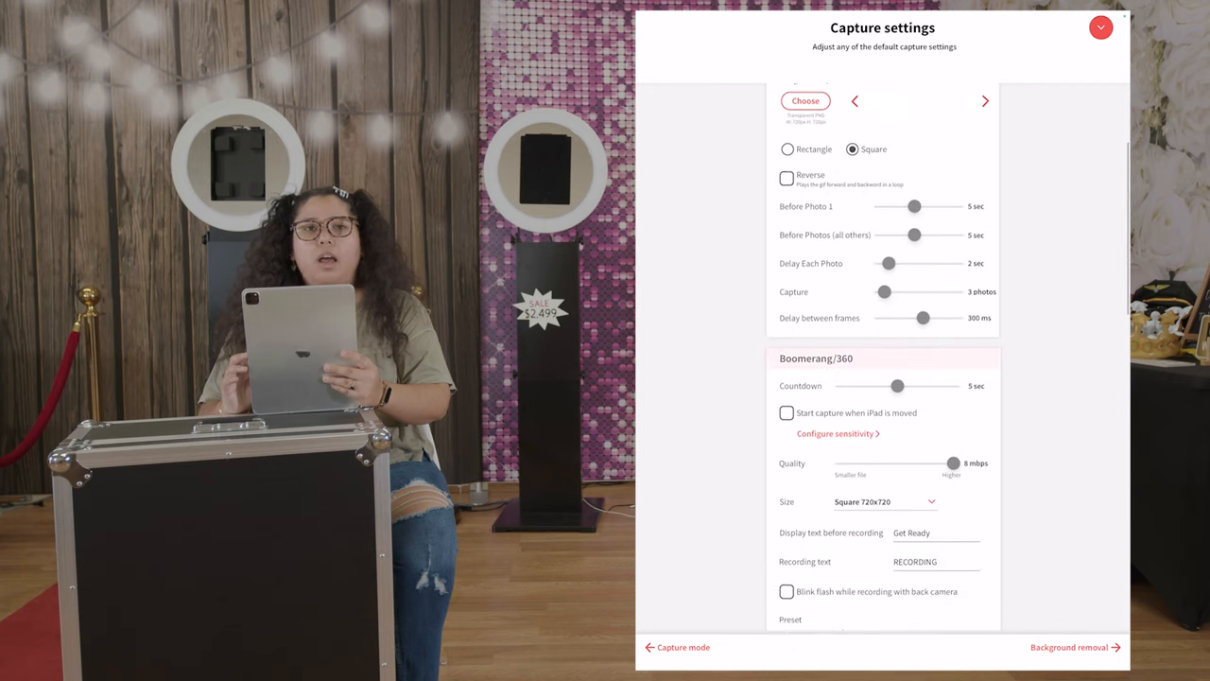
pyautogui.scroll(-3)
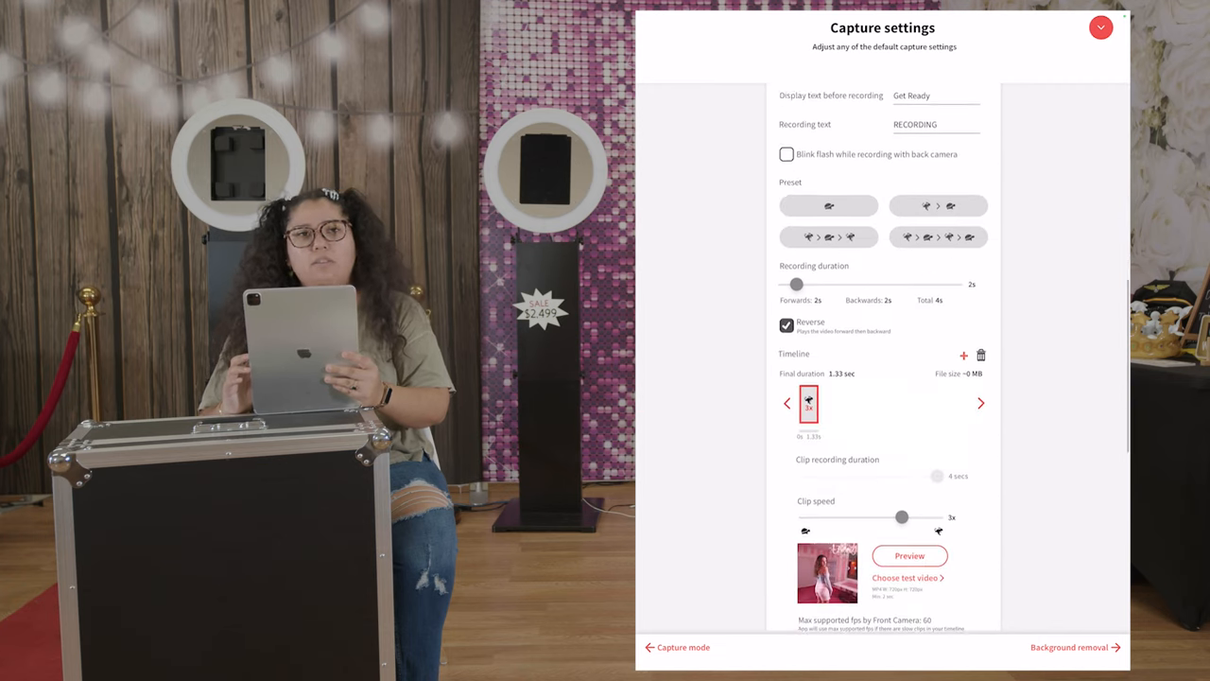
pyautogui.scroll(-3)
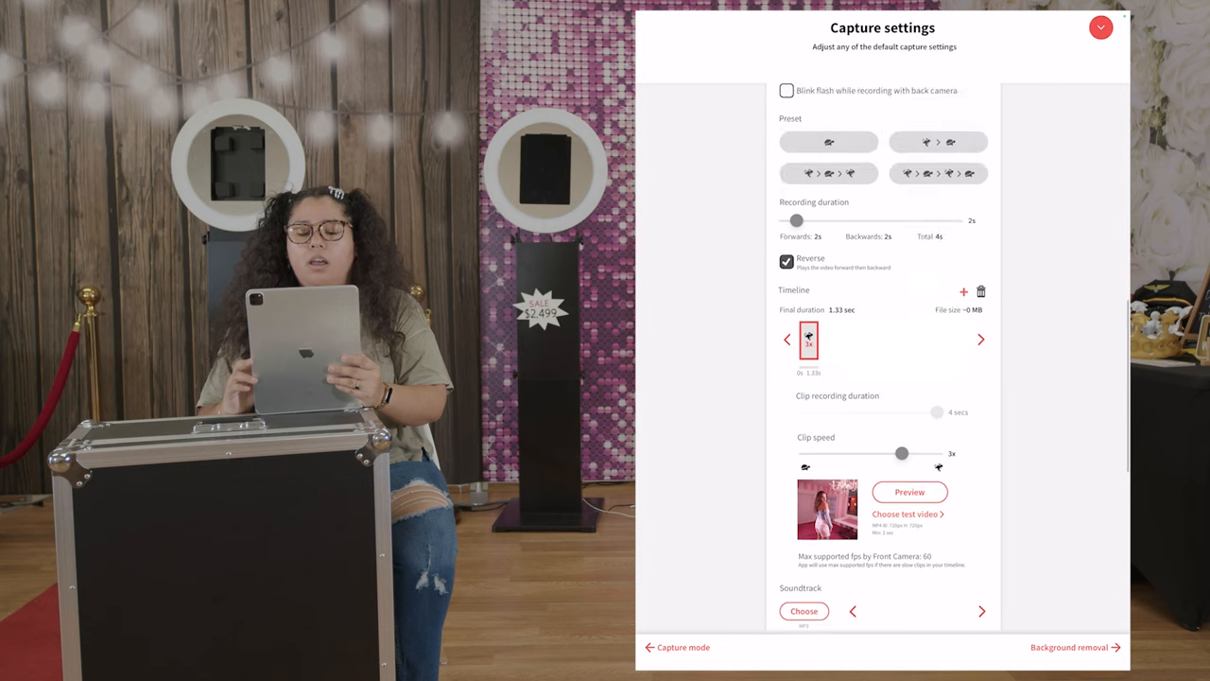
pyautogui.scroll(-3)
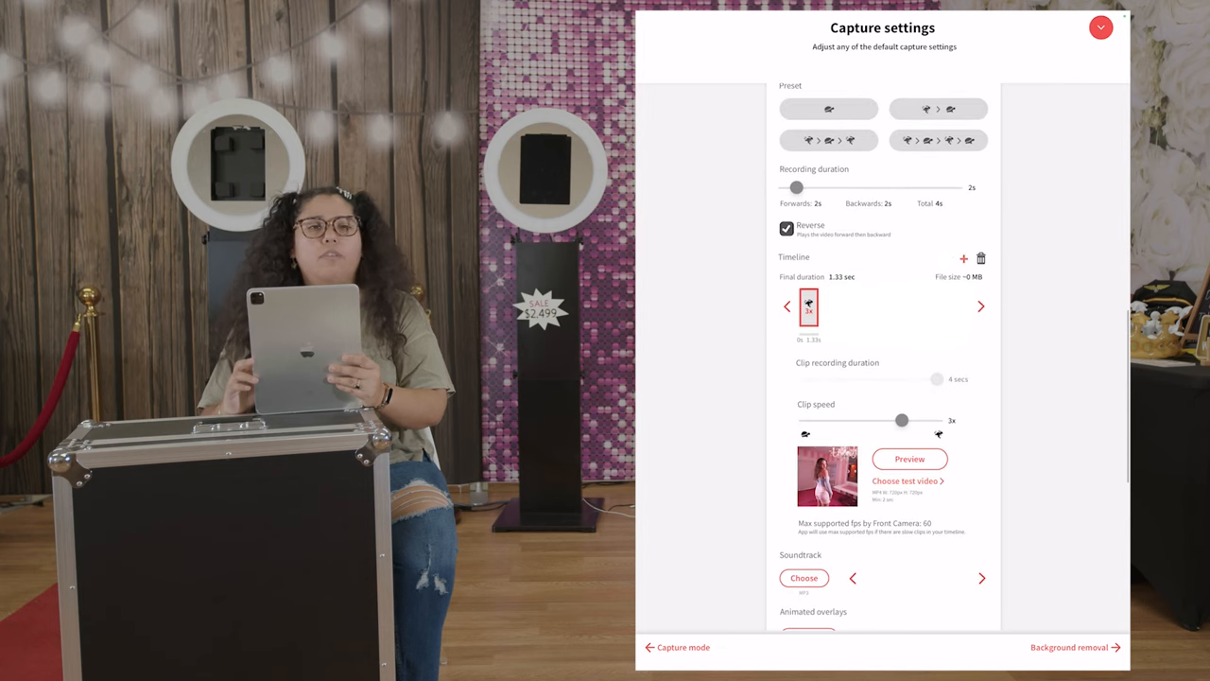
pyautogui.scroll(-3)
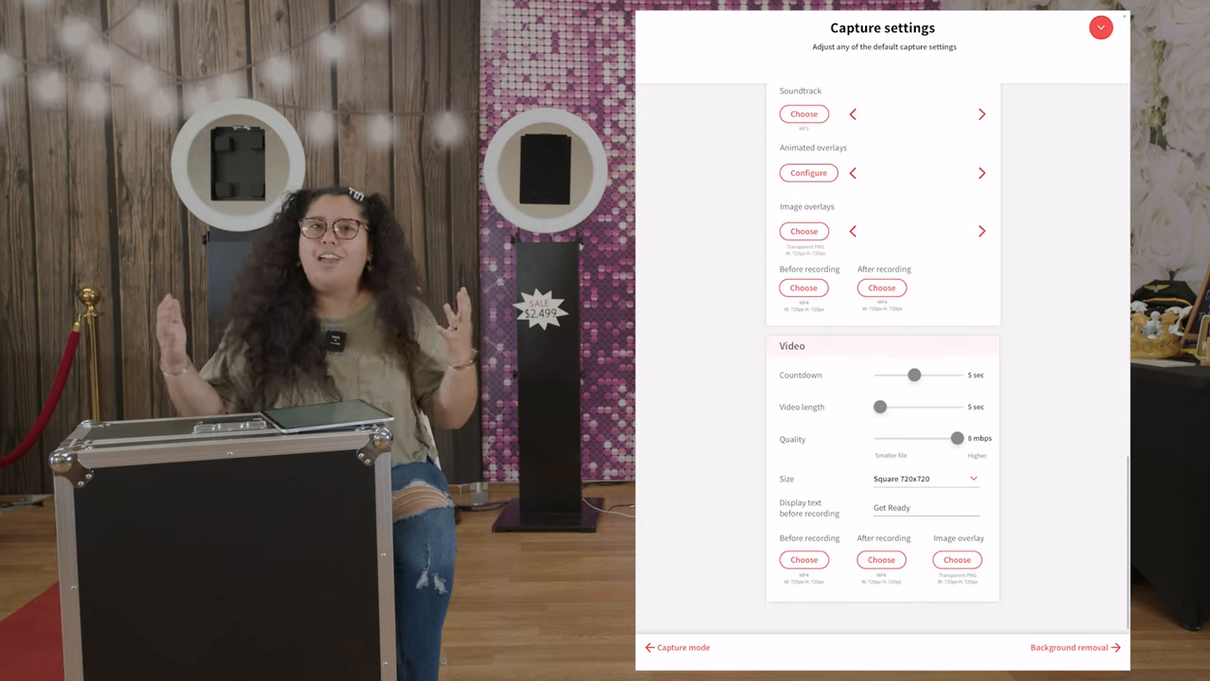